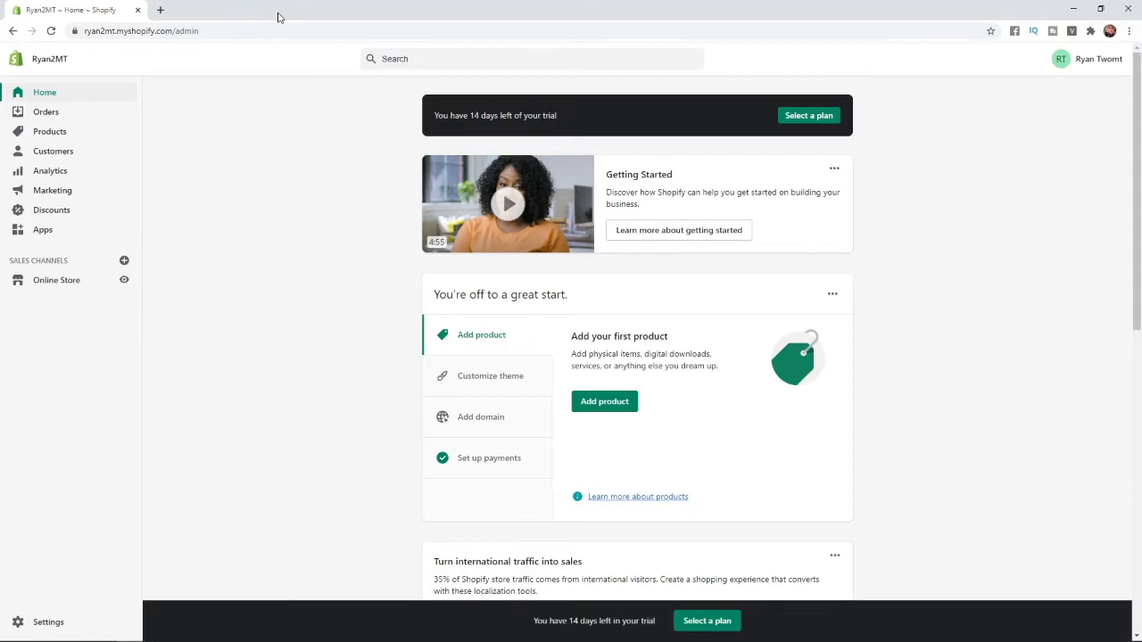
pyautogui.moveTo(146, 53)
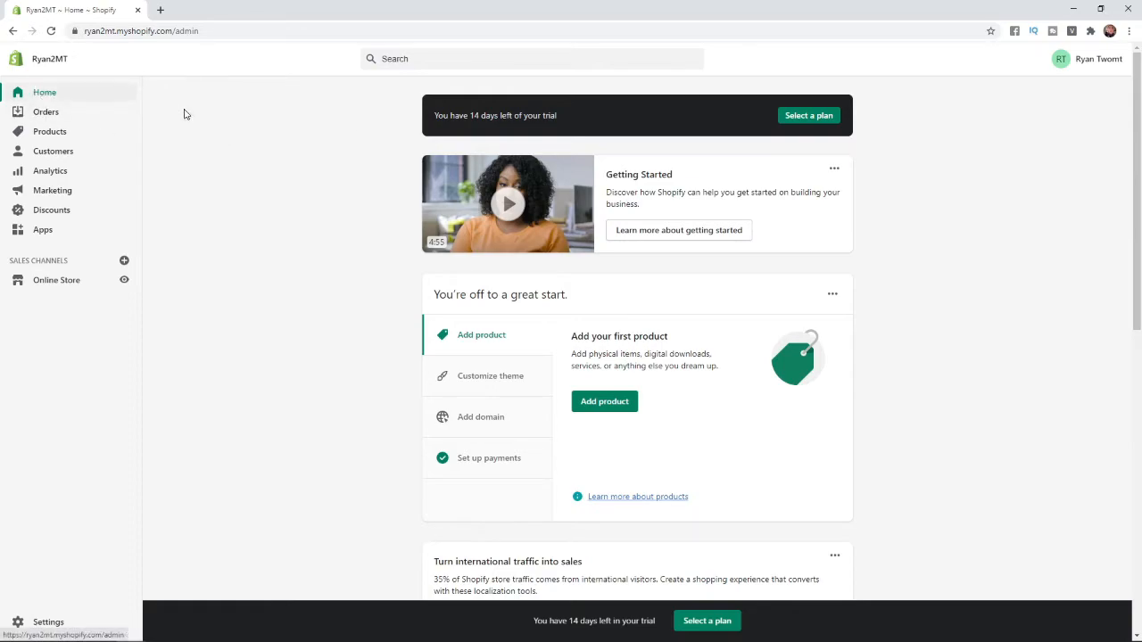
pyautogui.moveTo(100, 134)
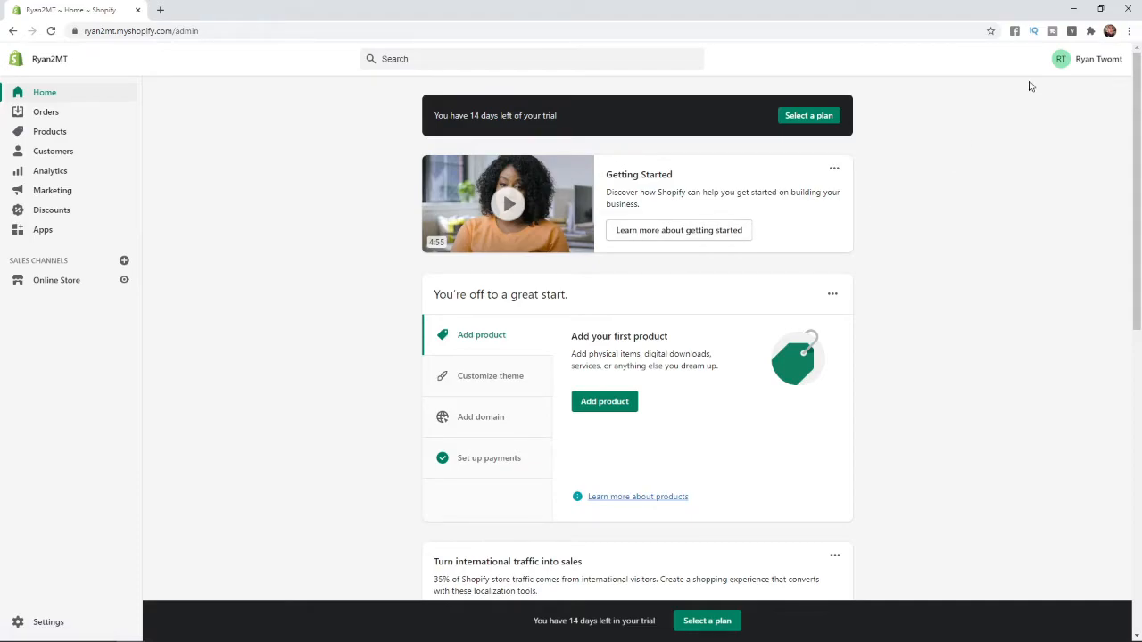
pyautogui.moveTo(1087, 59)
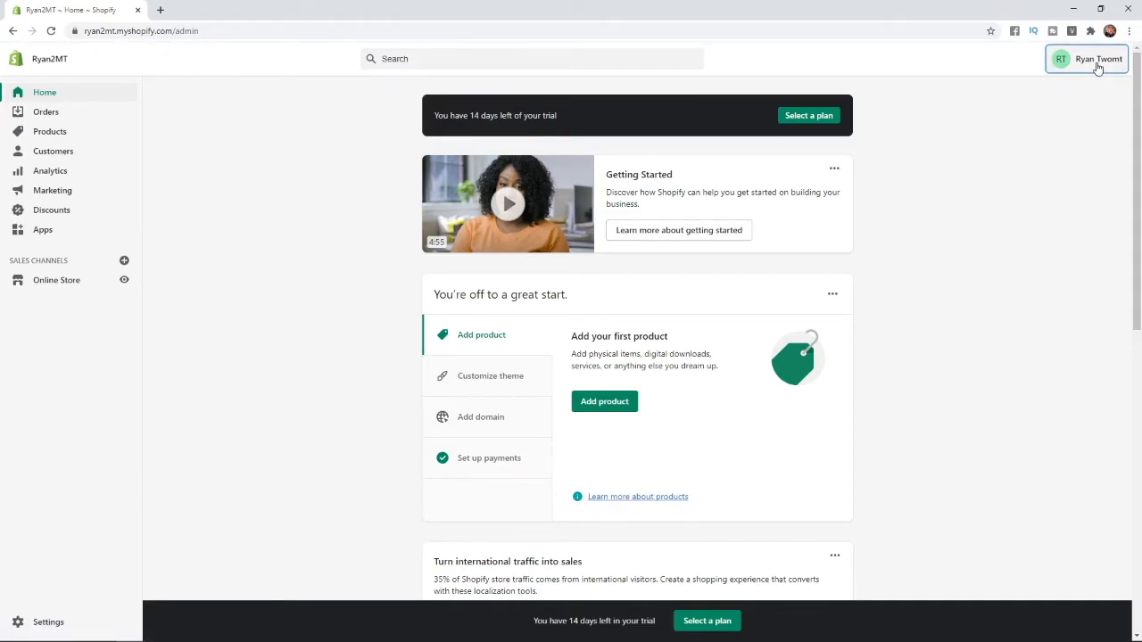
# - Go to Manage account from the account menu to reach the profile page
pyautogui.click(1087, 57)
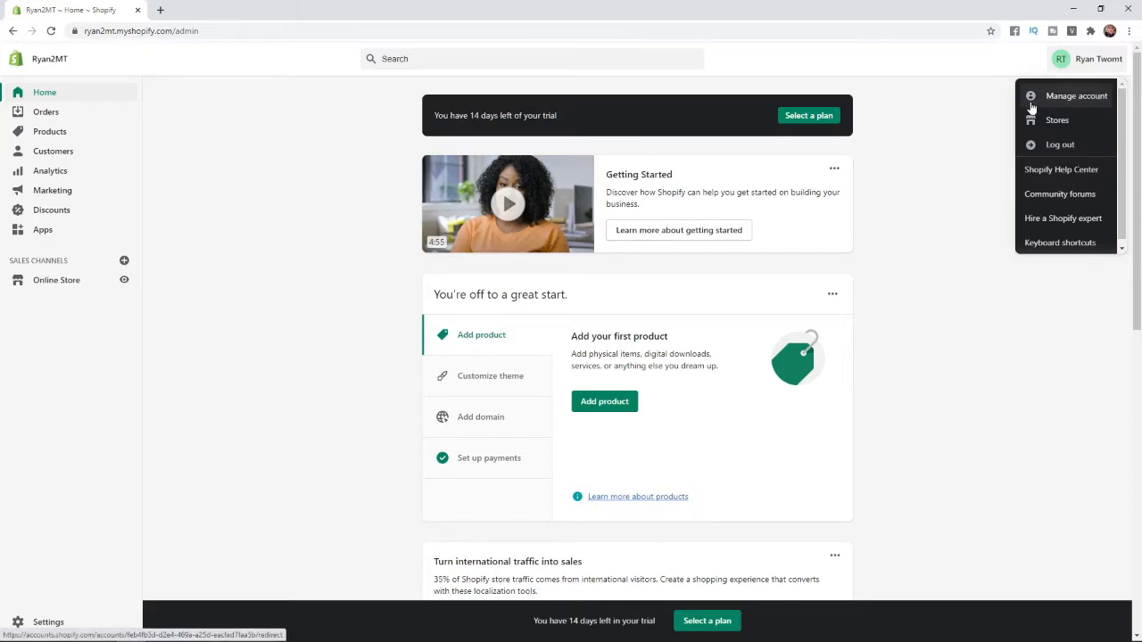
pyautogui.click(1076, 97)
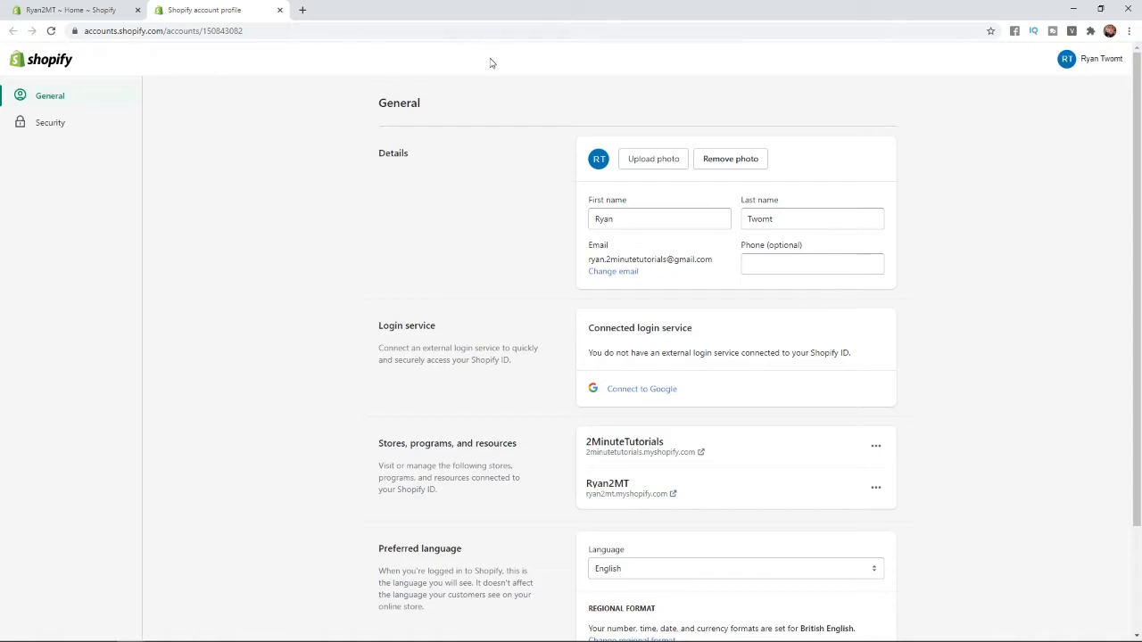
pyautogui.moveTo(50, 122)
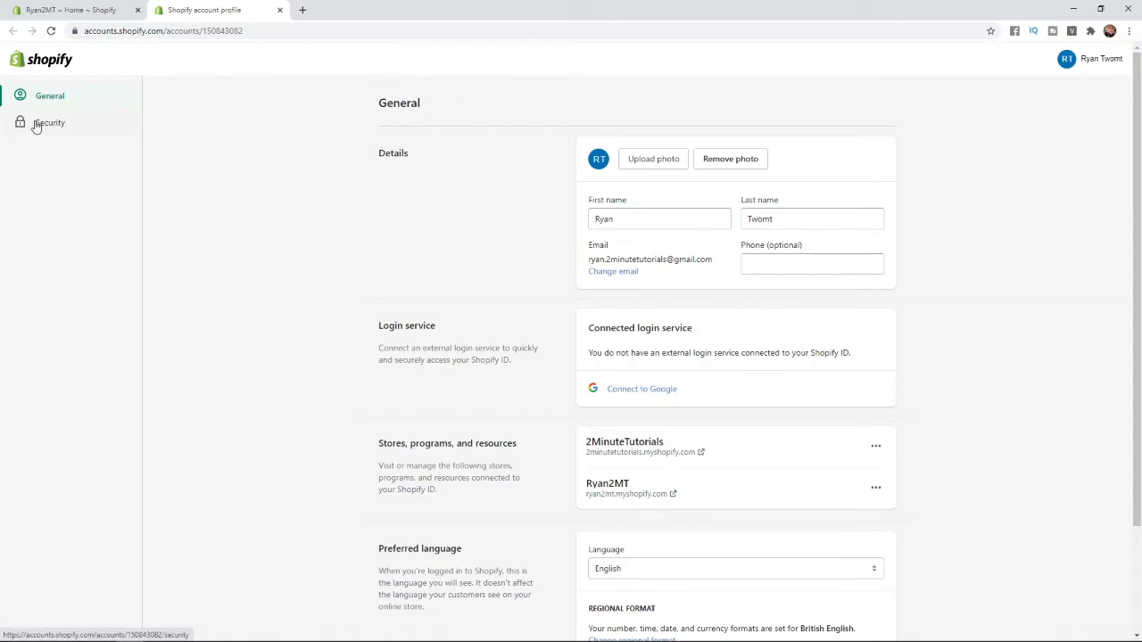
# - Go to the Security settings and start adding a secondary email address
pyautogui.click(50, 122)
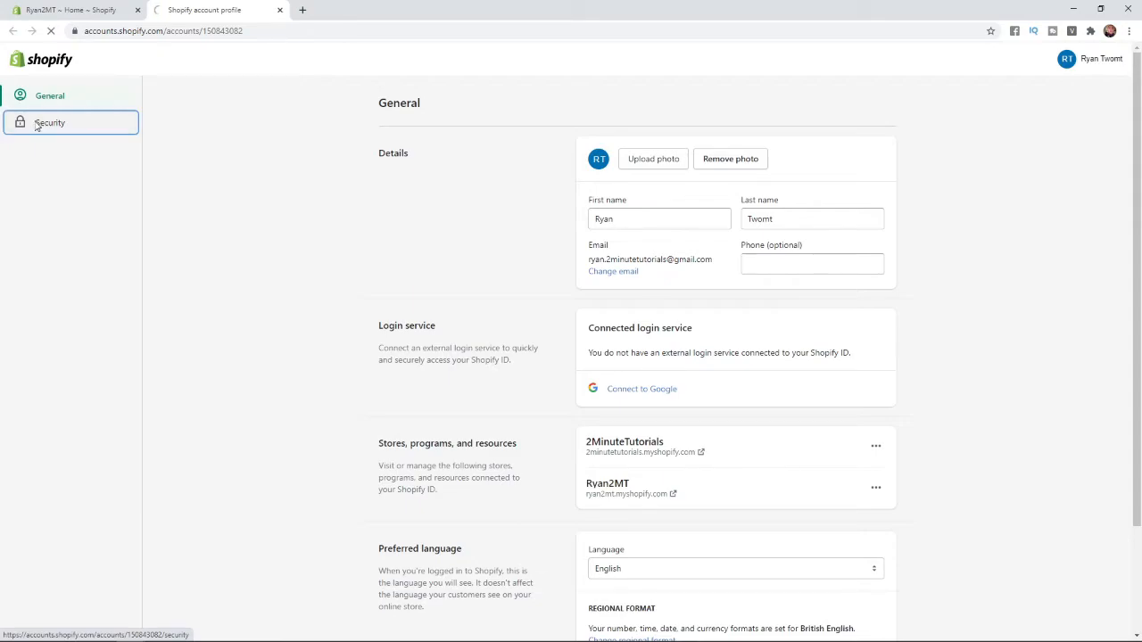
pyautogui.click(50, 122)
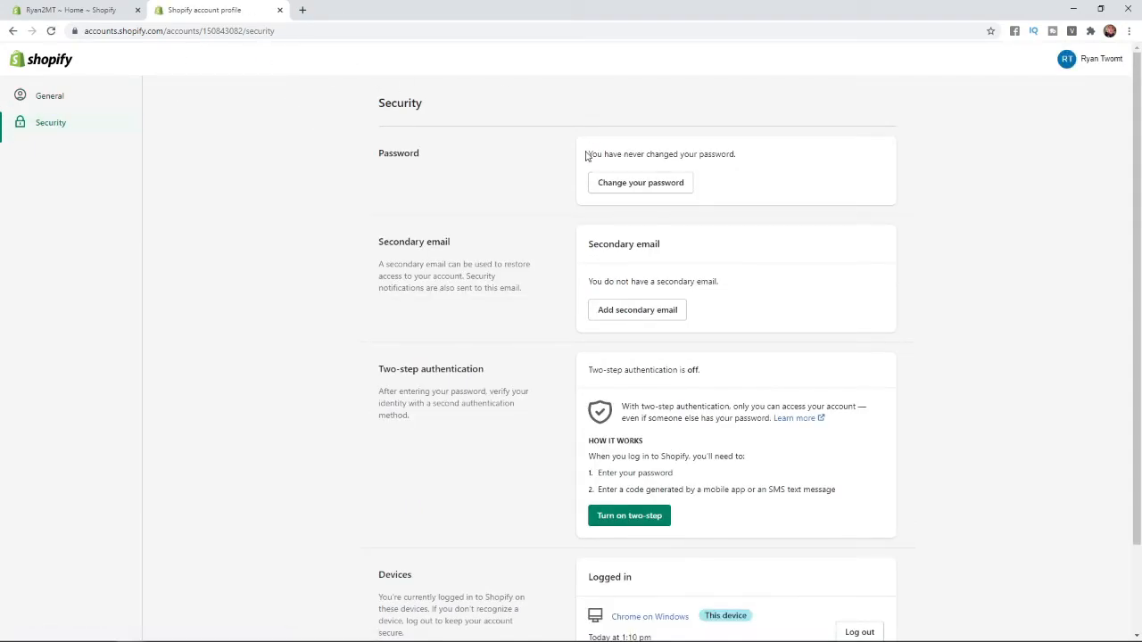
pyautogui.moveTo(432, 225)
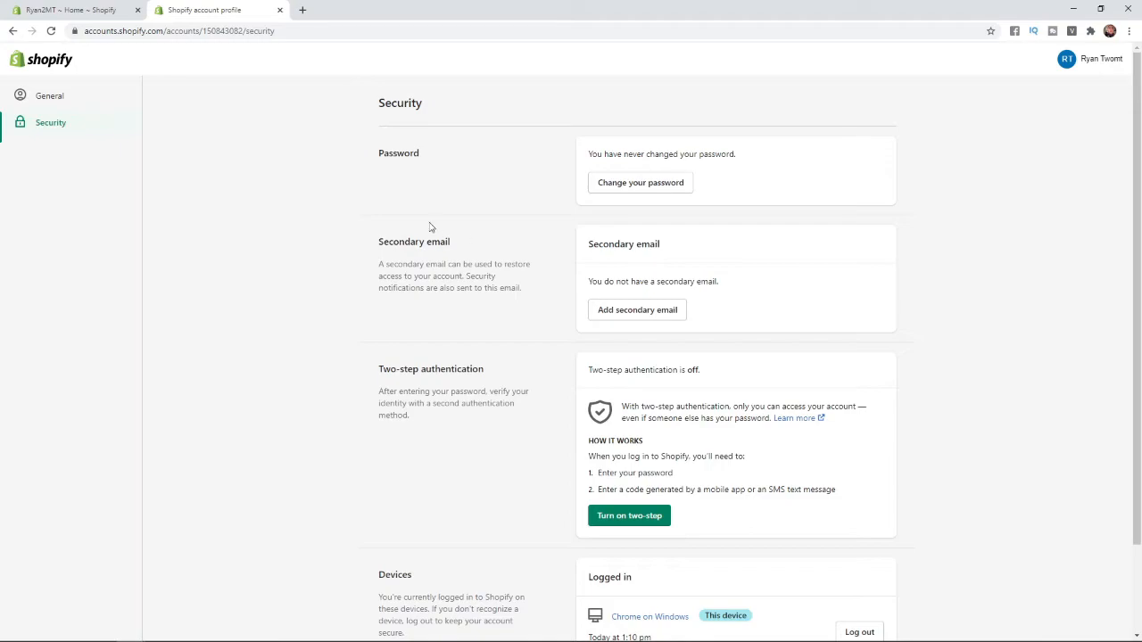
pyautogui.moveTo(372, 230)
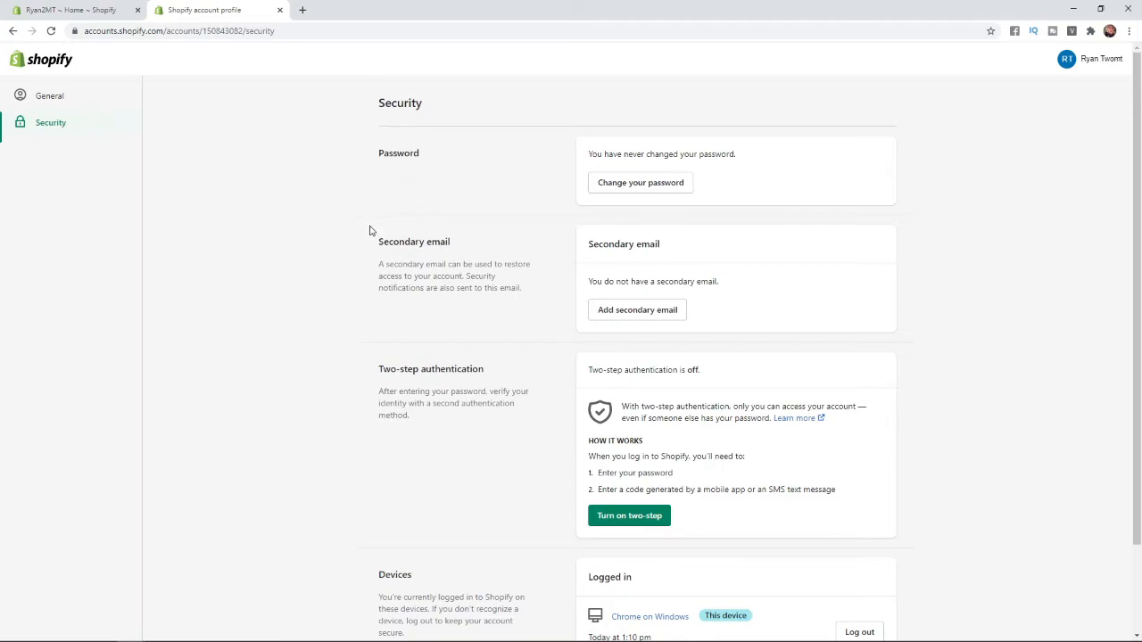
pyautogui.moveTo(532, 257)
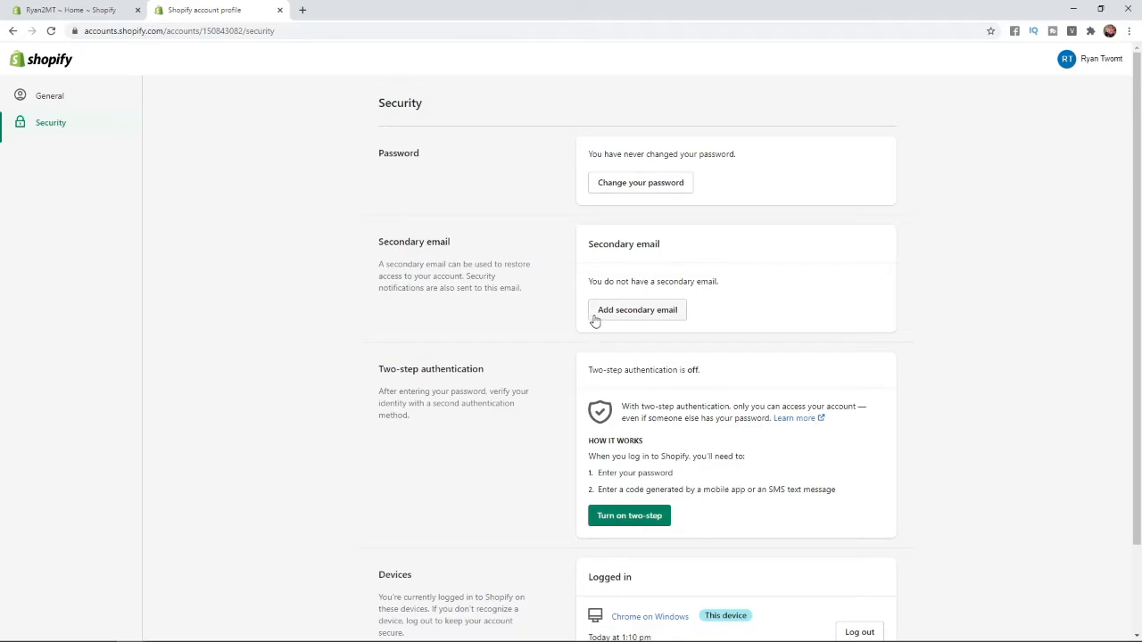
pyautogui.click(637, 310)
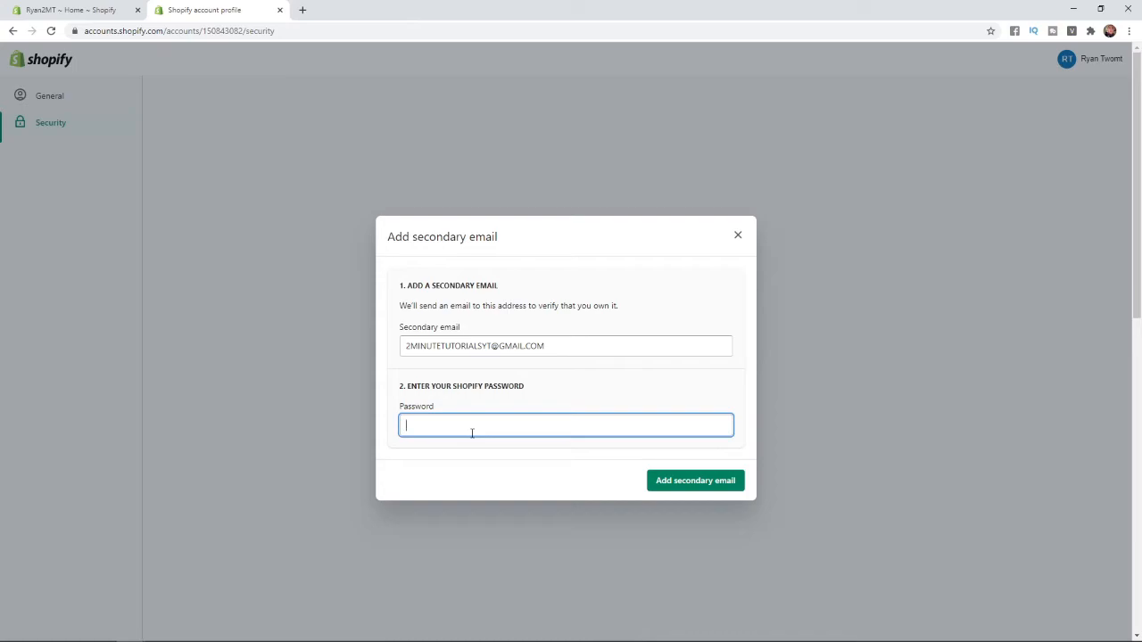
# - Enter the account password in the add-secondary-email form
pyautogui.write('password')
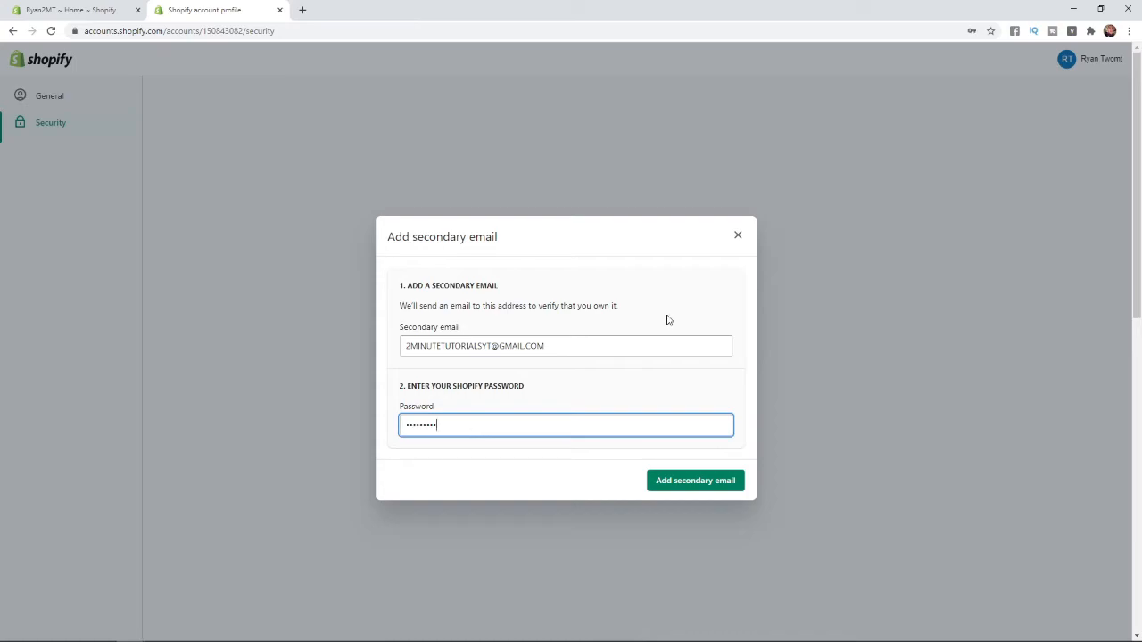
pyautogui.moveTo(621, 457)
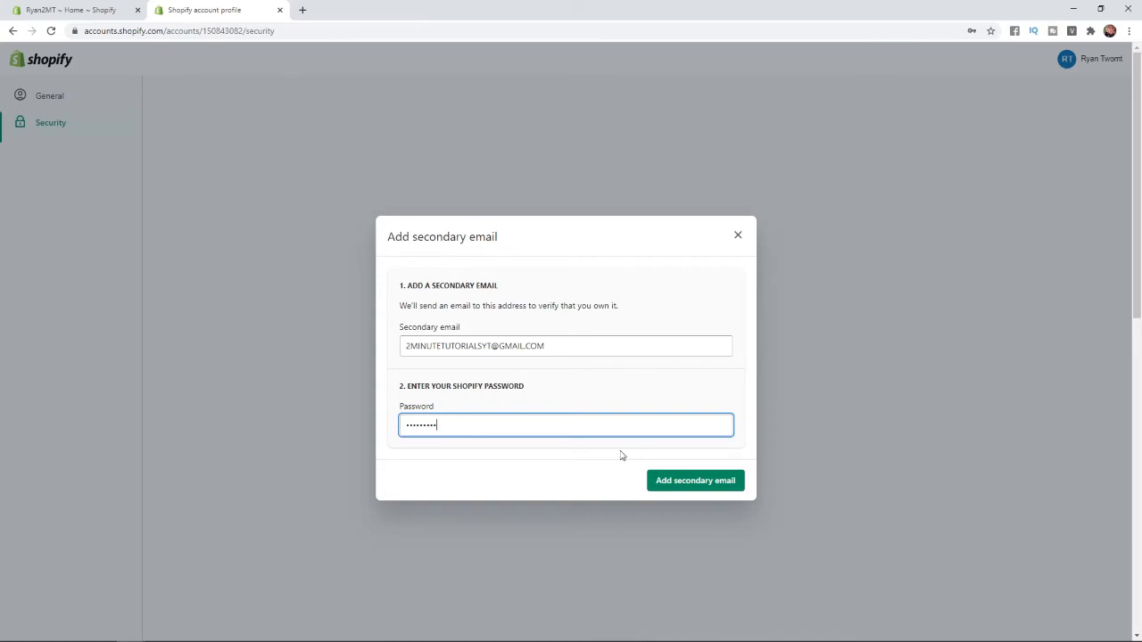
# - Submit the secondary email so it shows Pending verification, dismissing Chrome's save-password prompt
pyautogui.click(696, 480)
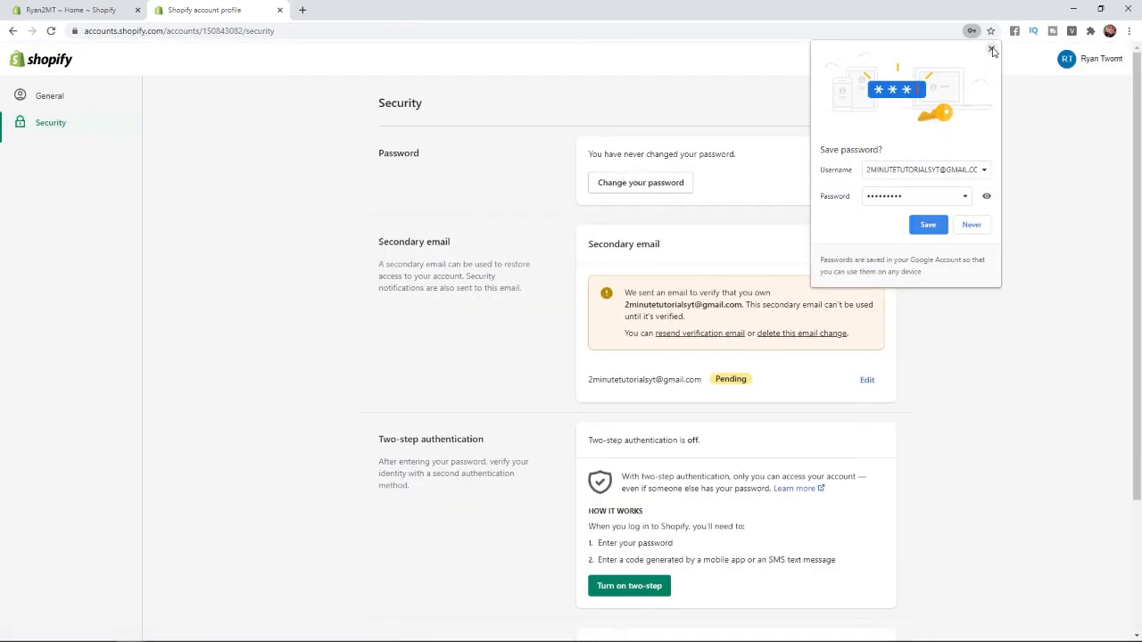
pyautogui.click(992, 50)
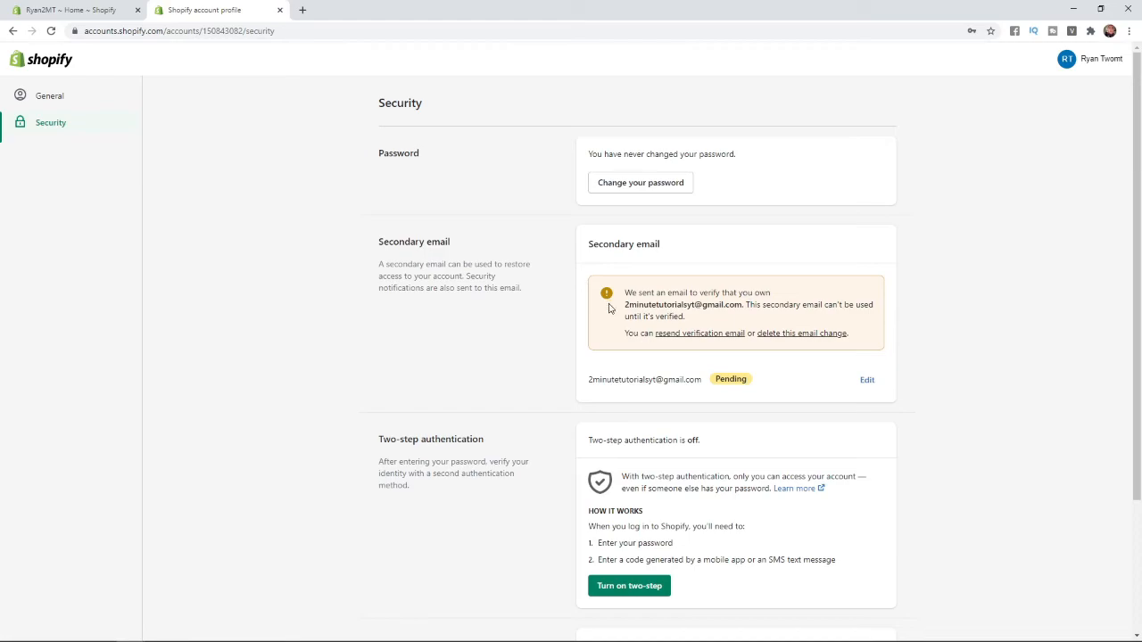
pyautogui.moveTo(689, 290)
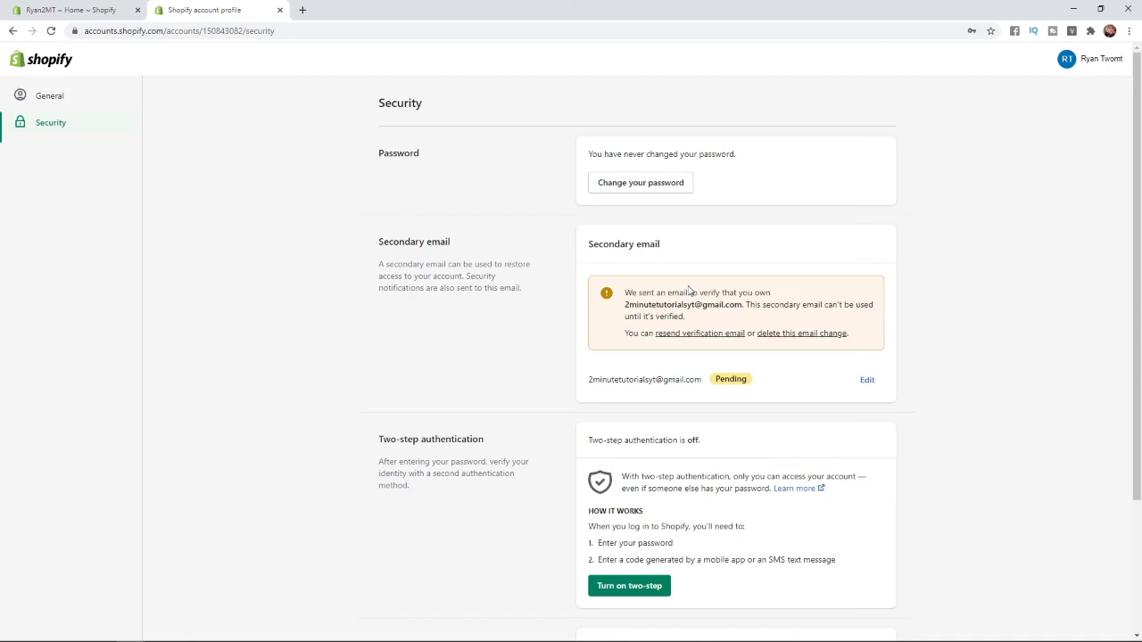
pyautogui.moveTo(621, 239)
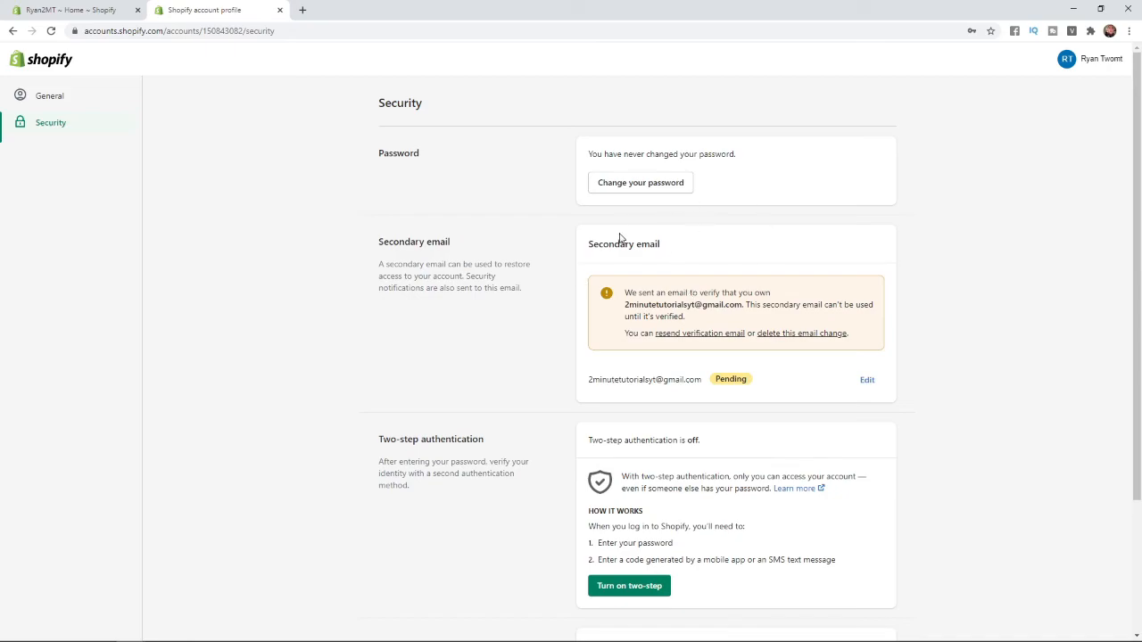